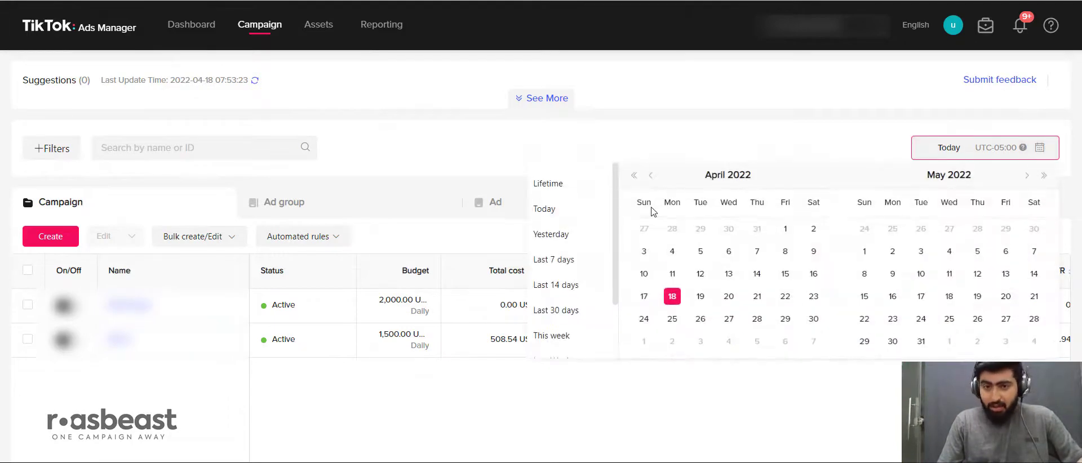
Set the campaign table's date range to the Yesterday preset.
left_click(551, 235)
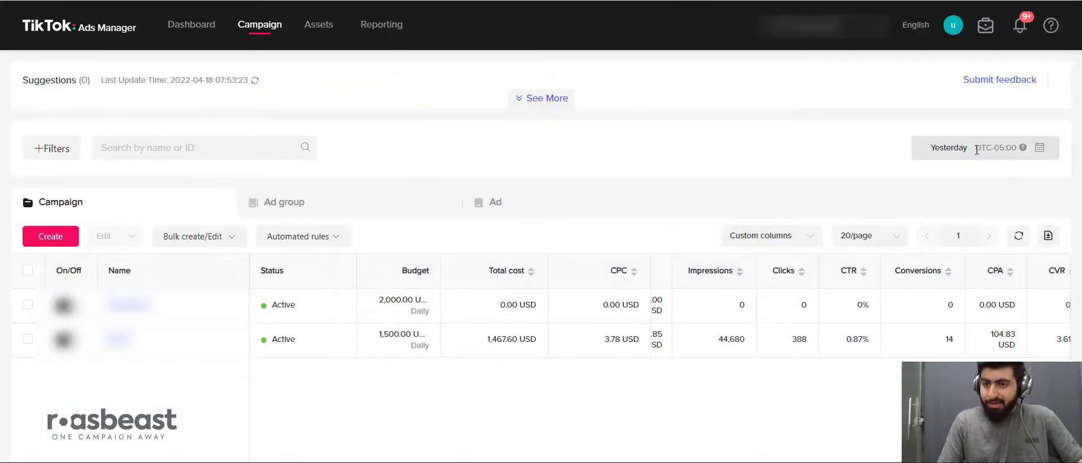
Set the date range to Last 7 days in TikTok and in Facebook Ads Manager for comparison.
left_click(982, 147)
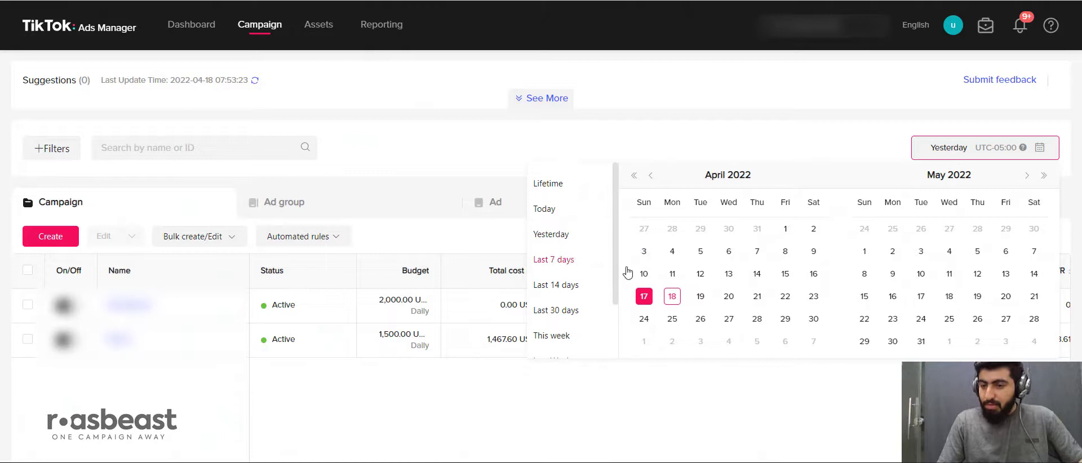
left_click(552, 260)
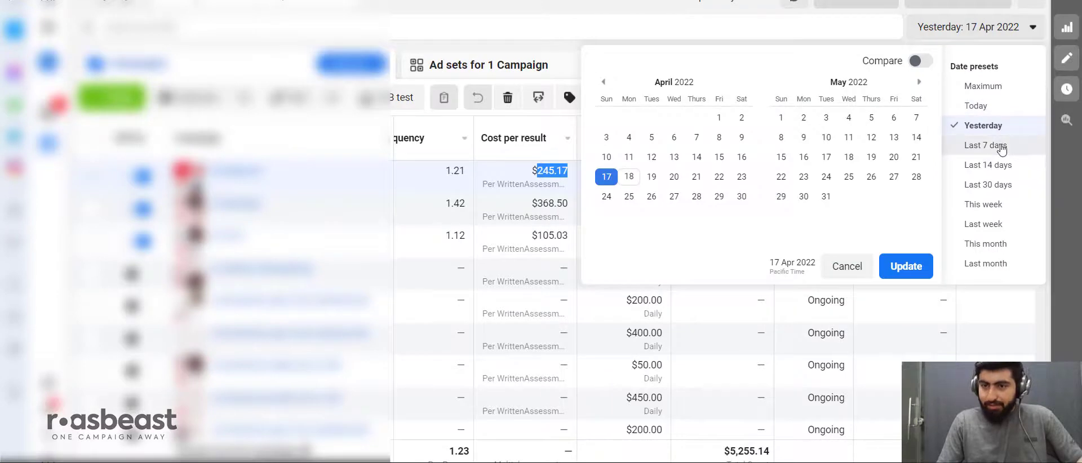
left_click(985, 146)
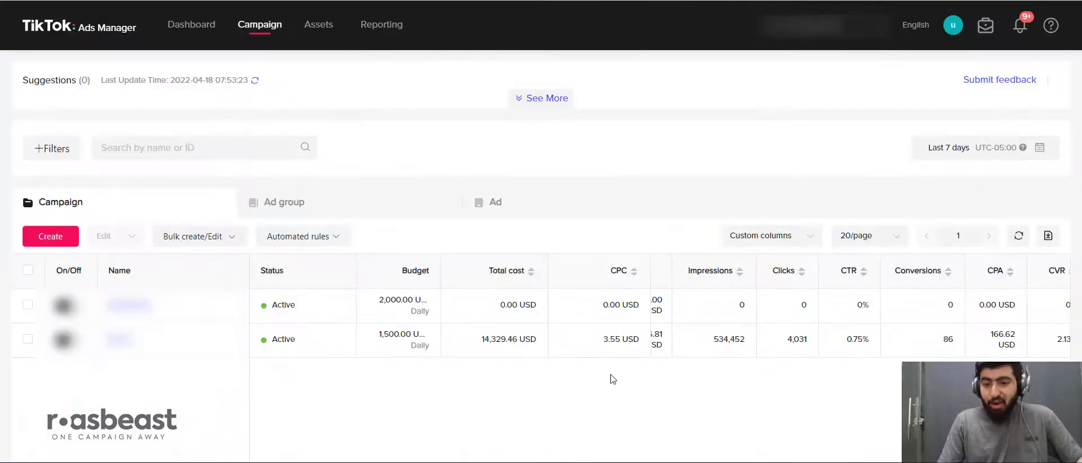
mouse_move(595, 364)
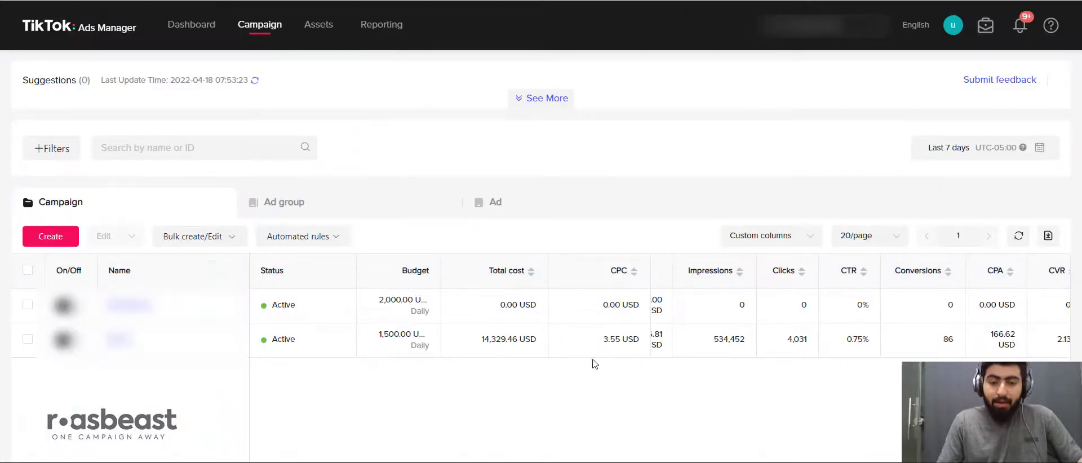